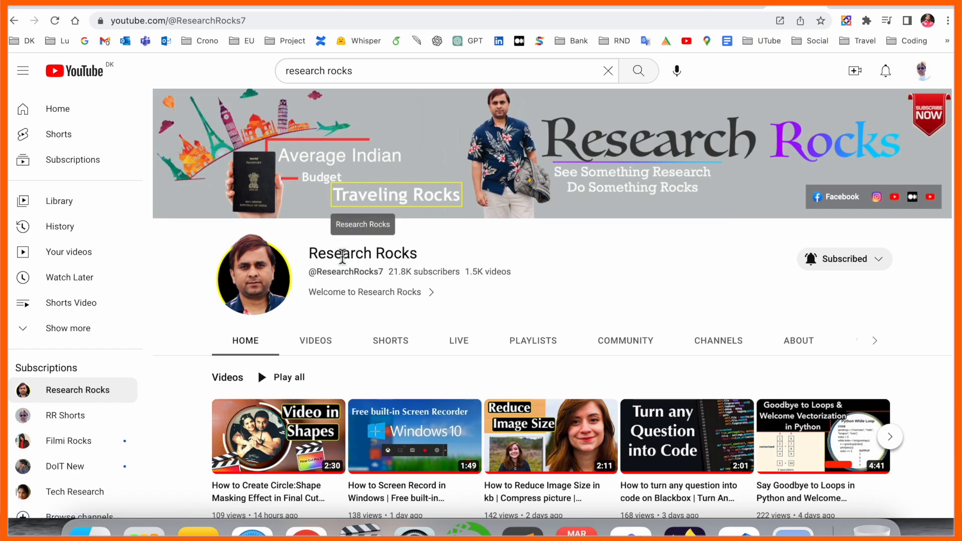
# Open the Research Rocks channel from the YouTube search results
pyautogui.doubleClick(361, 253)
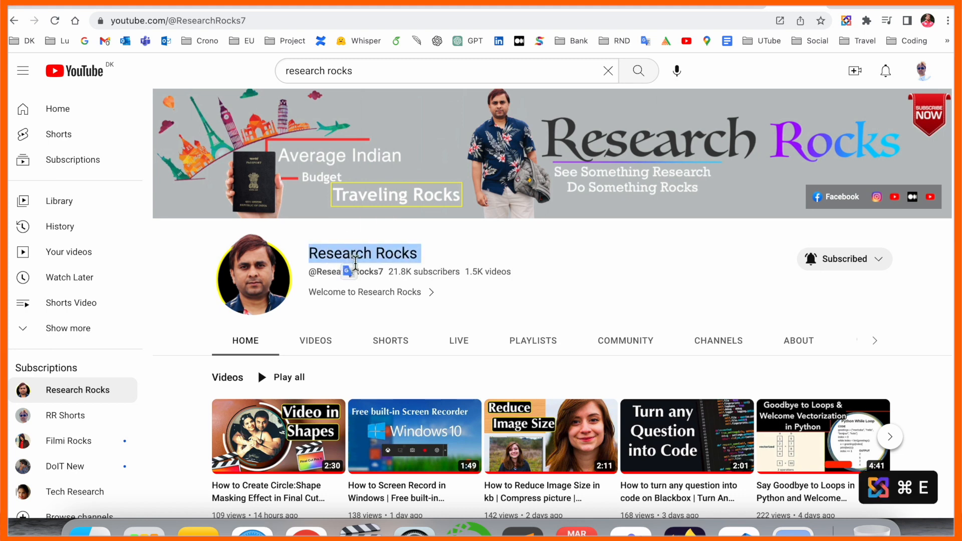
pyautogui.moveTo(766, 408)
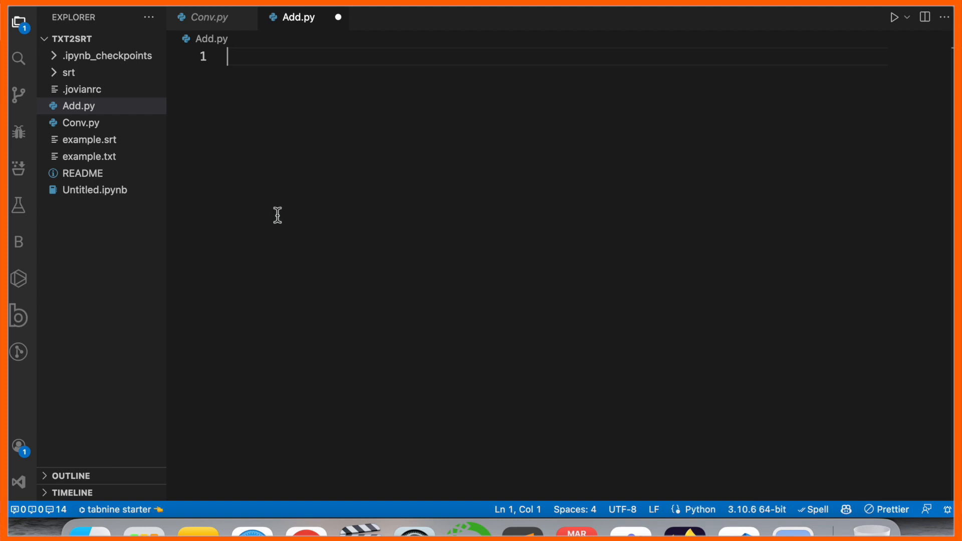
pyautogui.moveTo(19, 170)
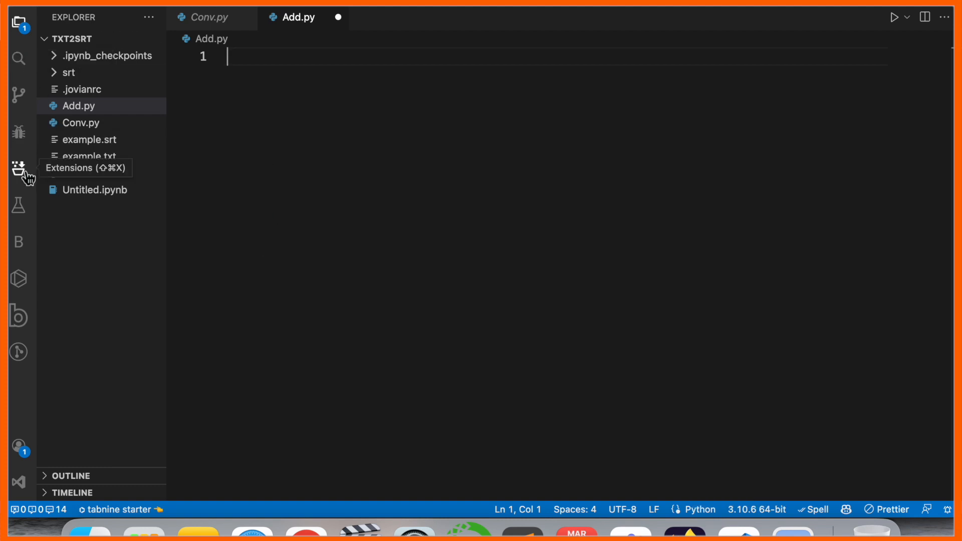
# Search the VS Code extensions marketplace for 'git'
pyautogui.click(19, 169)
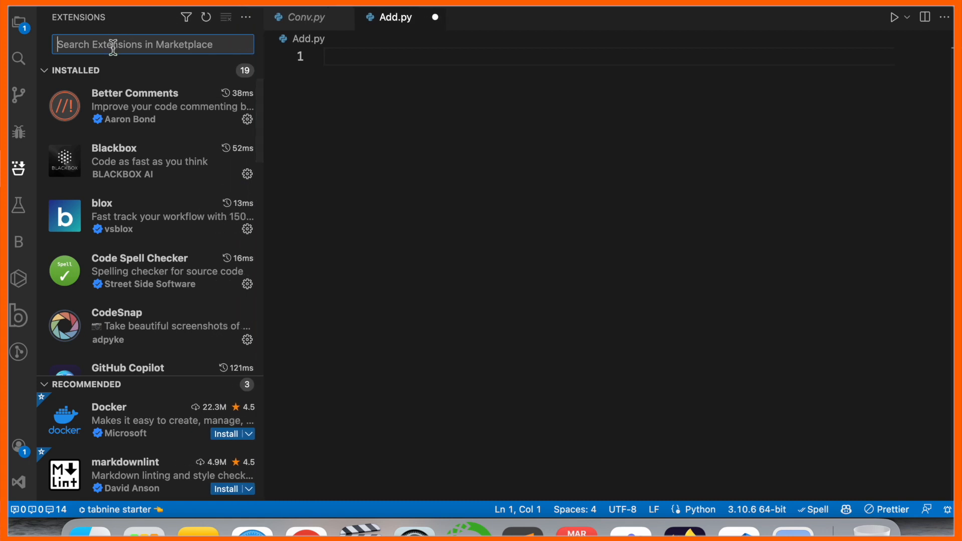
pyautogui.write('github.com')
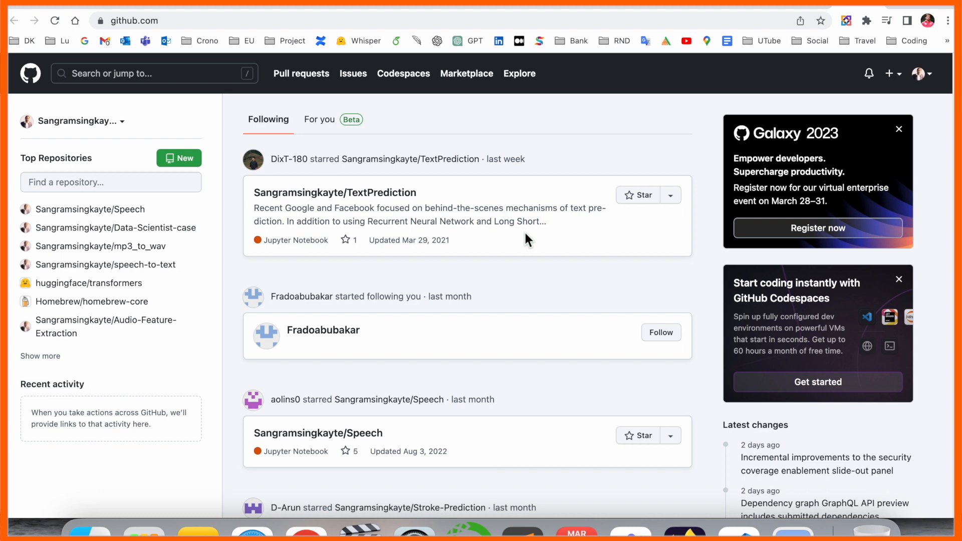
# Go to your GitHub profile and open Feature preview from the avatar menu
pyautogui.click(921, 74)
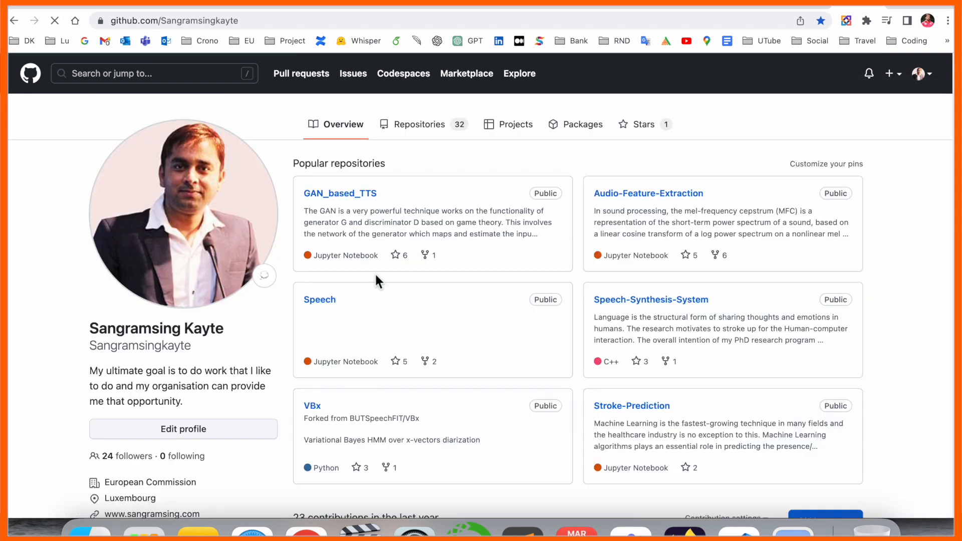
pyautogui.click(920, 73)
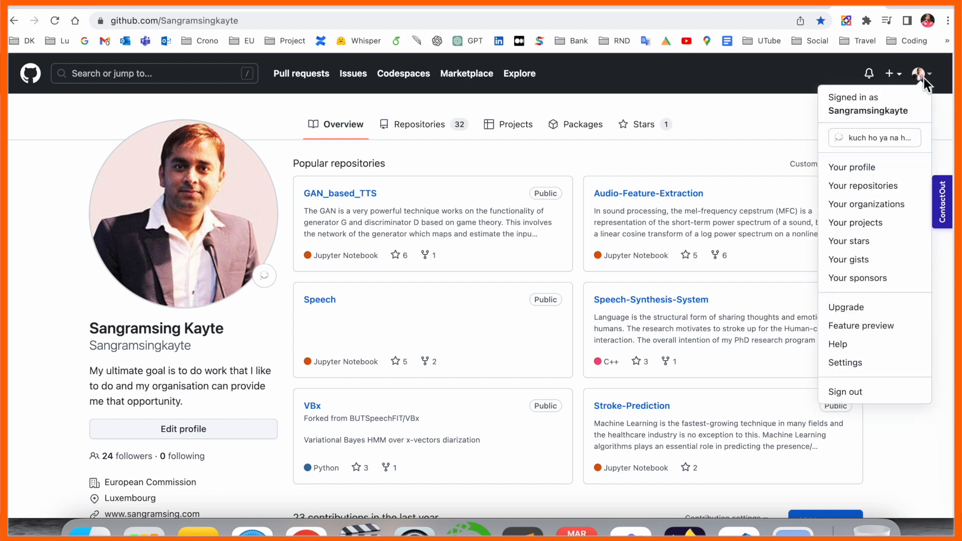
pyautogui.moveTo(860, 325)
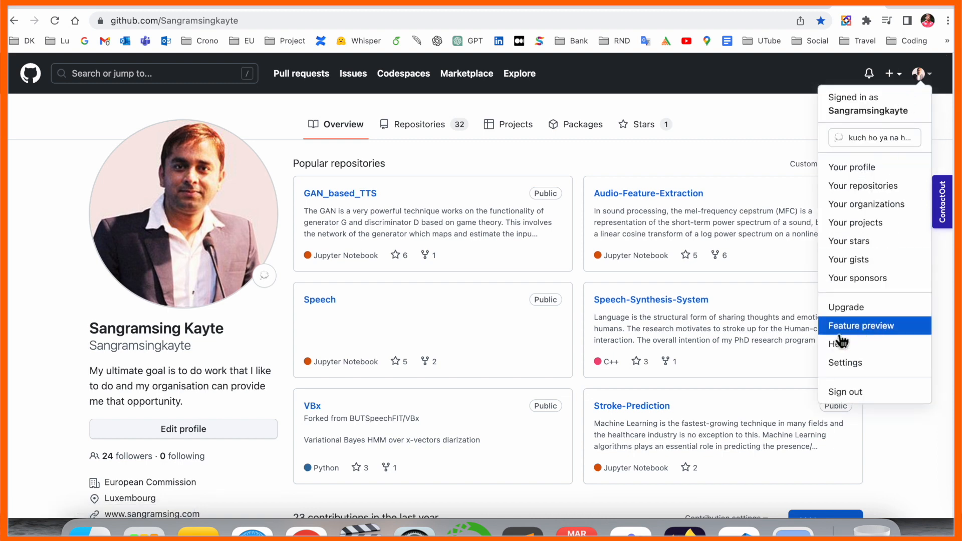
pyautogui.click(860, 325)
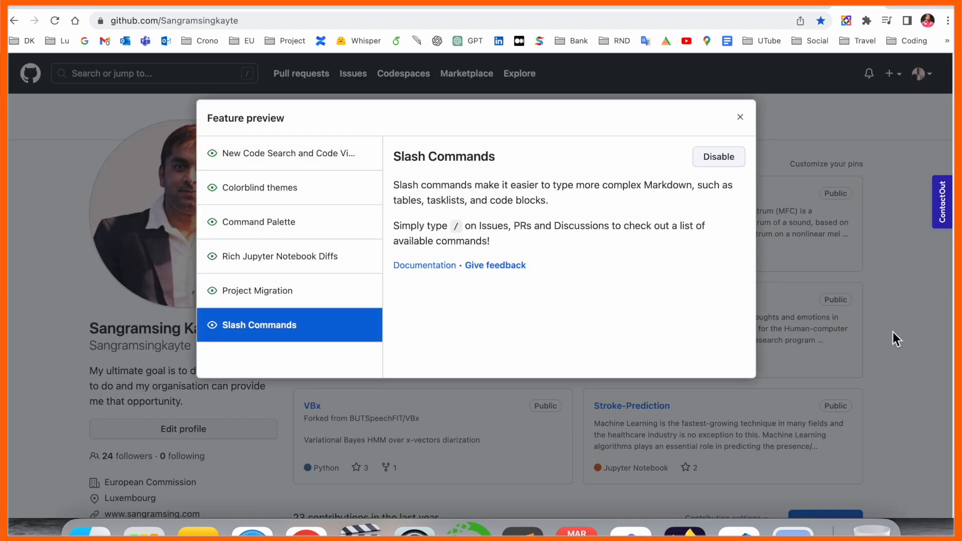
pyautogui.moveTo(254, 208)
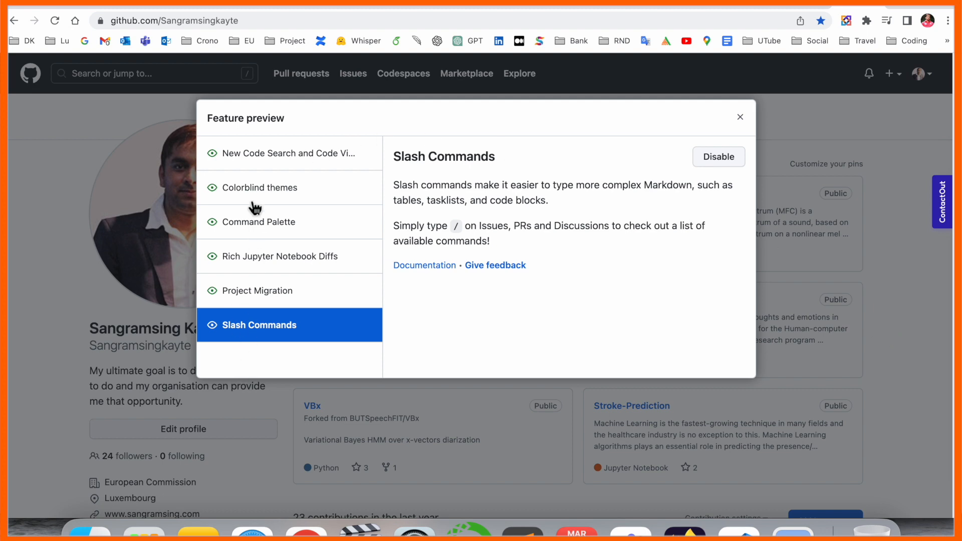
# Select the New Code Search and Code View preview and turn it off with Disable
pyautogui.click(288, 153)
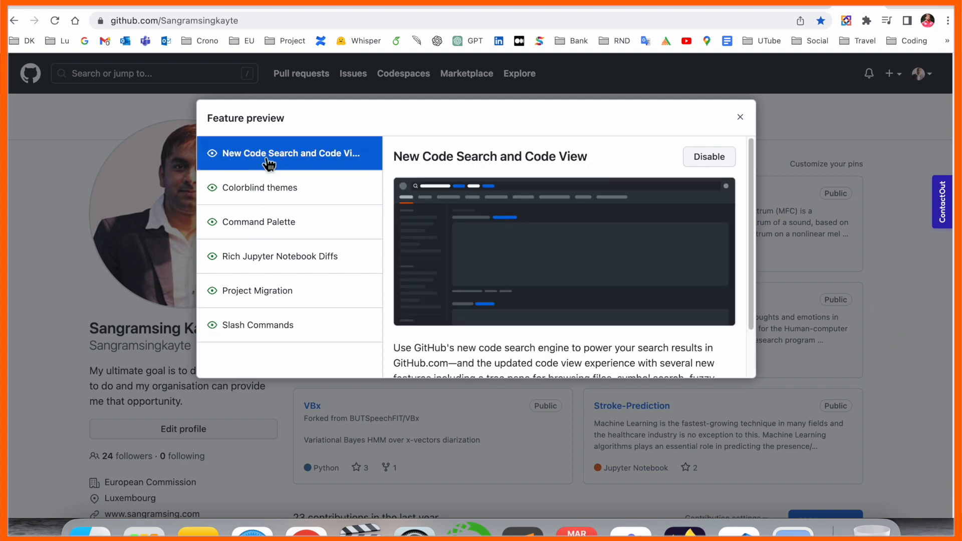
pyautogui.moveTo(678, 159)
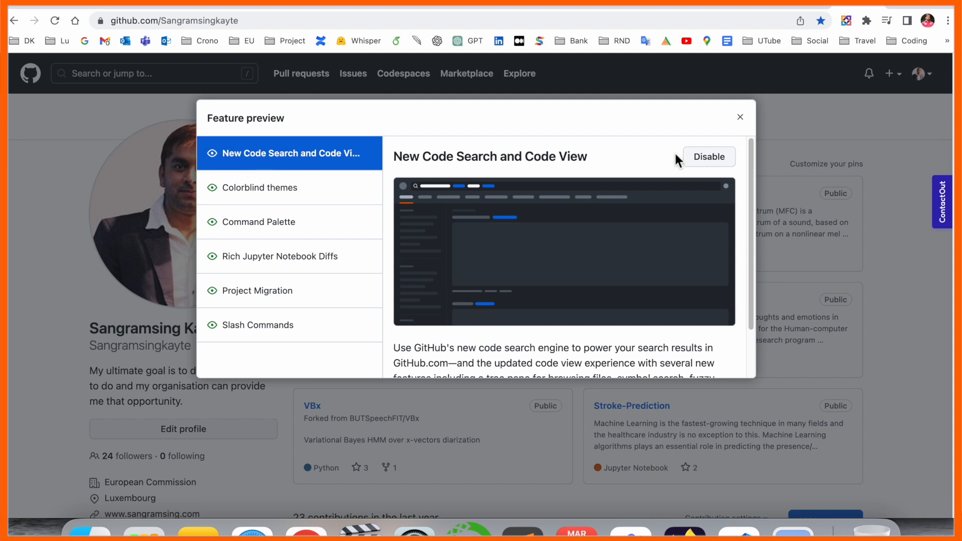
pyautogui.click(709, 156)
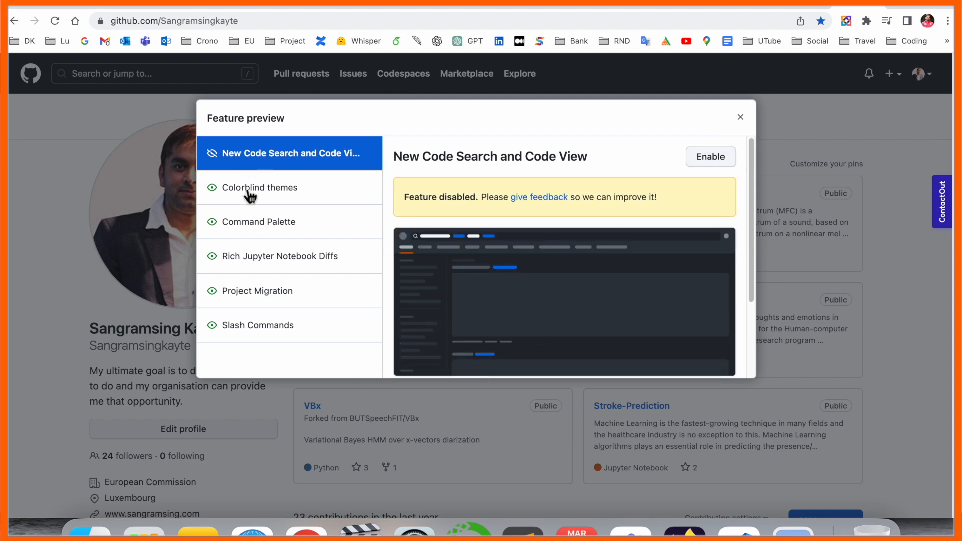
pyautogui.moveTo(260, 161)
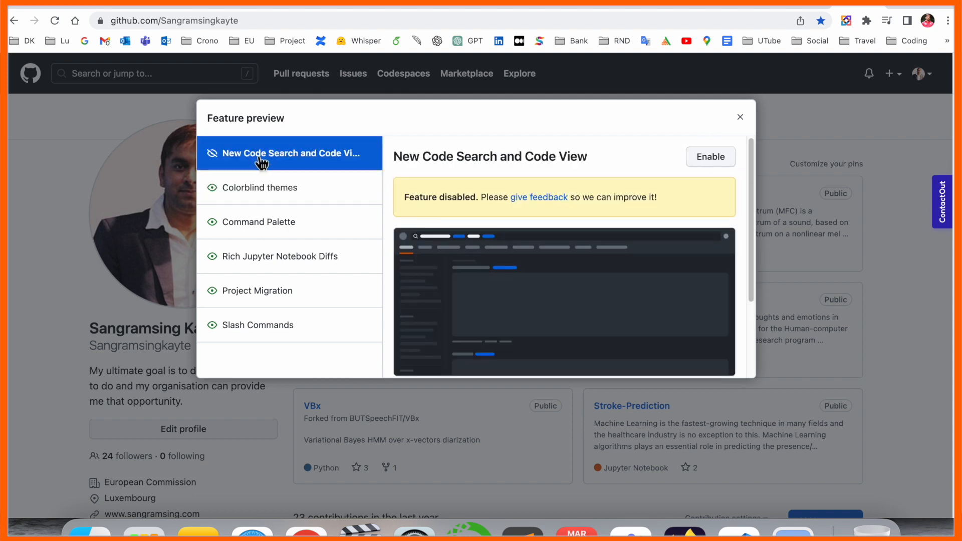
pyautogui.click(710, 156)
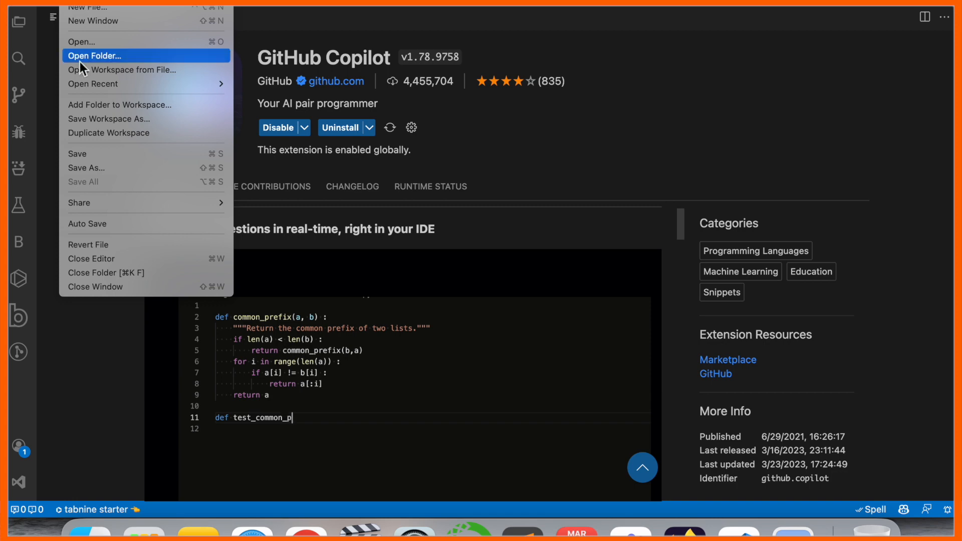
# Open the Txt2Srt folder from the Speech directory as the VS Code workspace
pyautogui.click(95, 55)
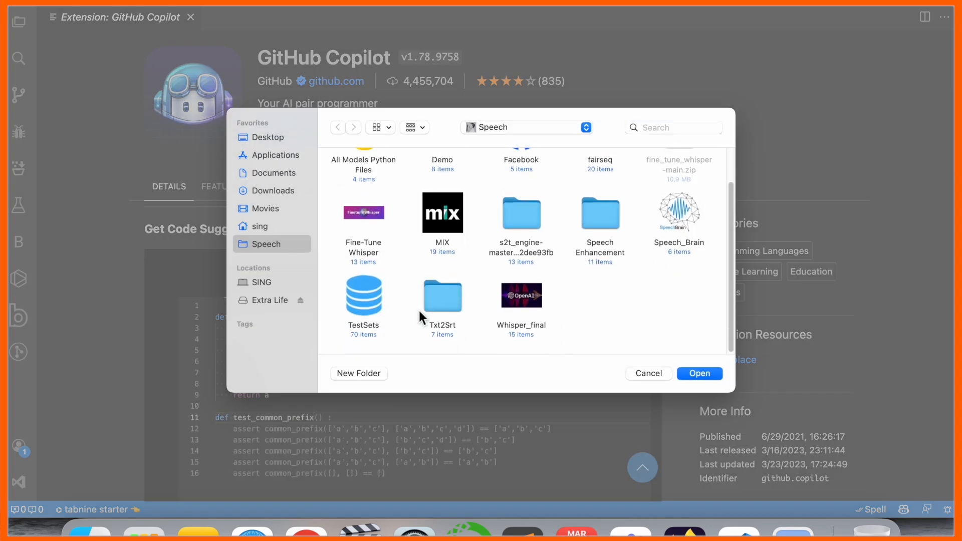
pyautogui.click(648, 373)
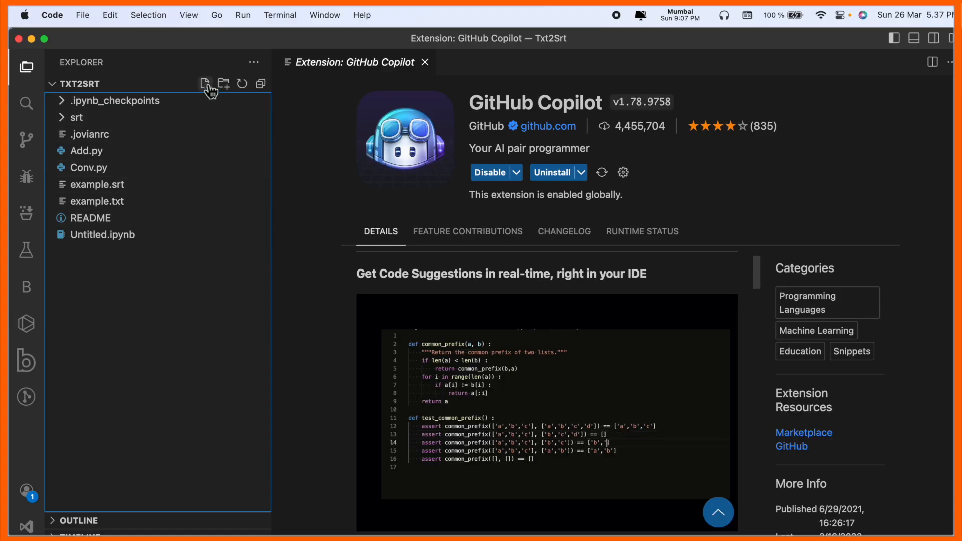
# Create Demo.py in the Txt2Srt folder and begin it with a comment mark
pyautogui.click(205, 85)
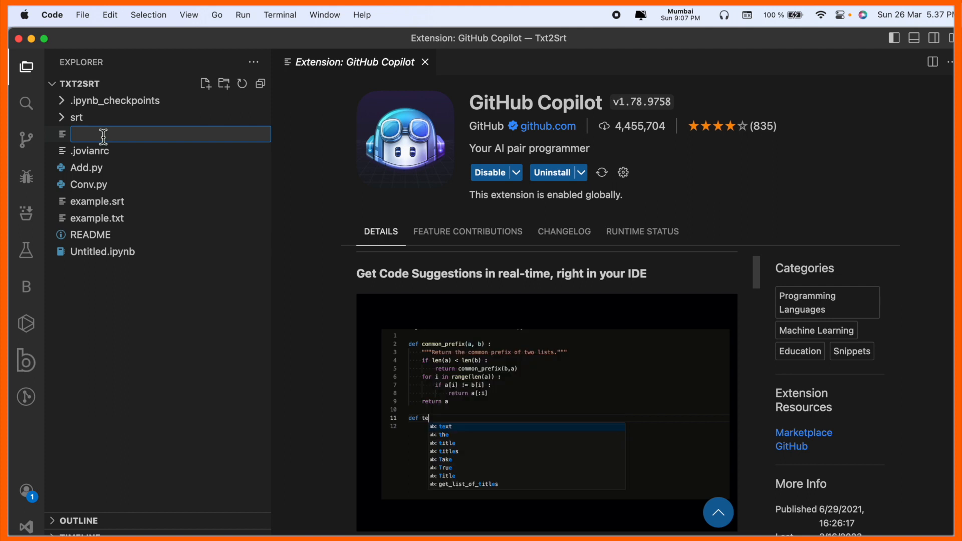
pyautogui.write('Demo.')
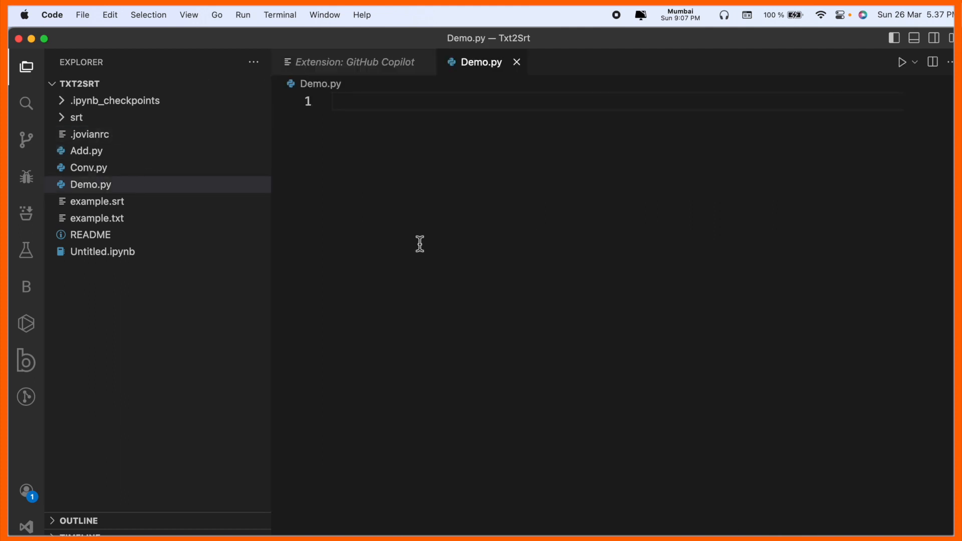
pyautogui.write('#')
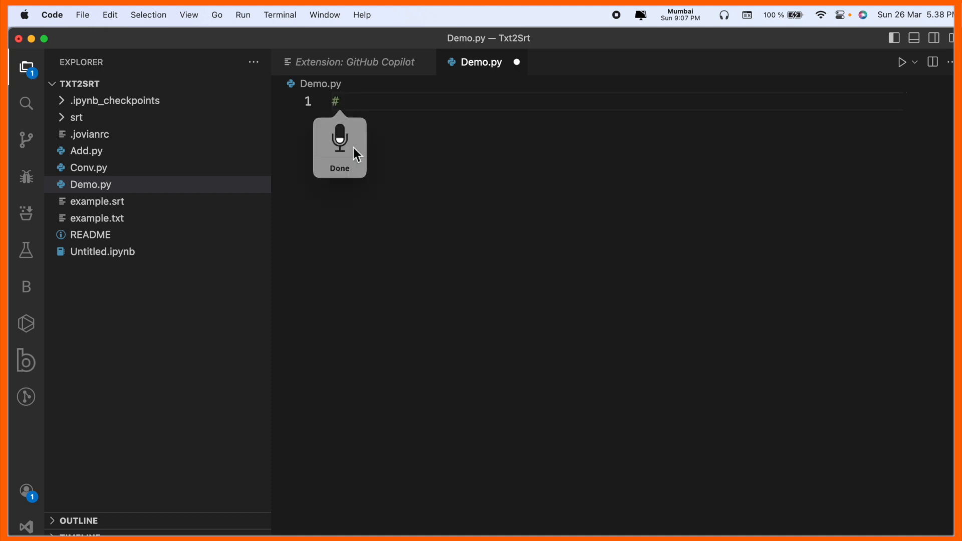
# Write the addition-of-two-numbers comment, then a=10 and b=20 with Copilot completing the sum and print
pyautogui.write('write an addition of two number program')
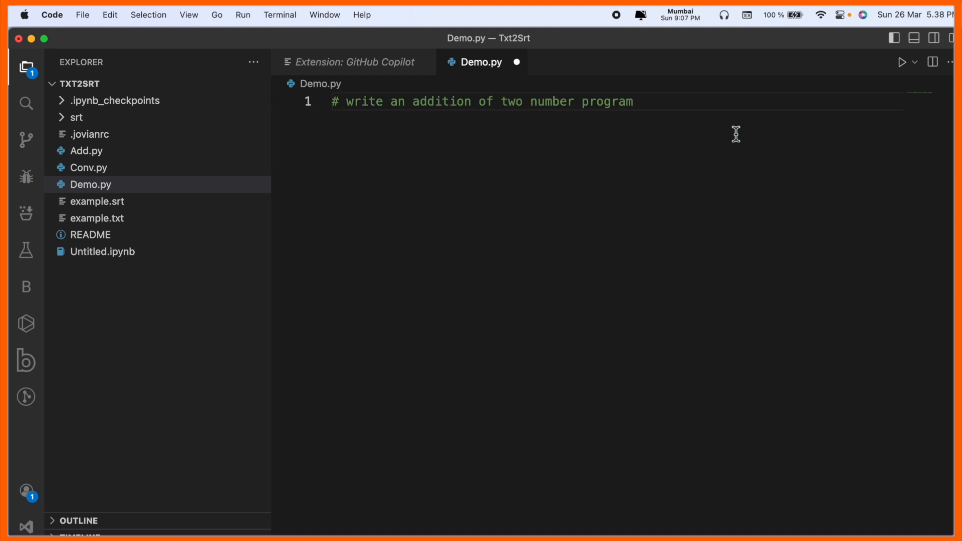
pyautogui.write('a=10')
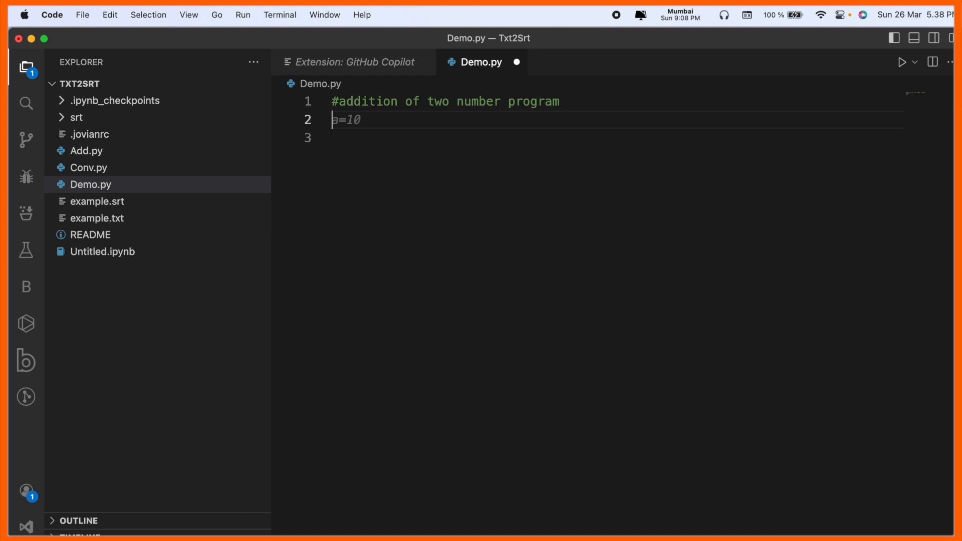
pyautogui.write('b=20')
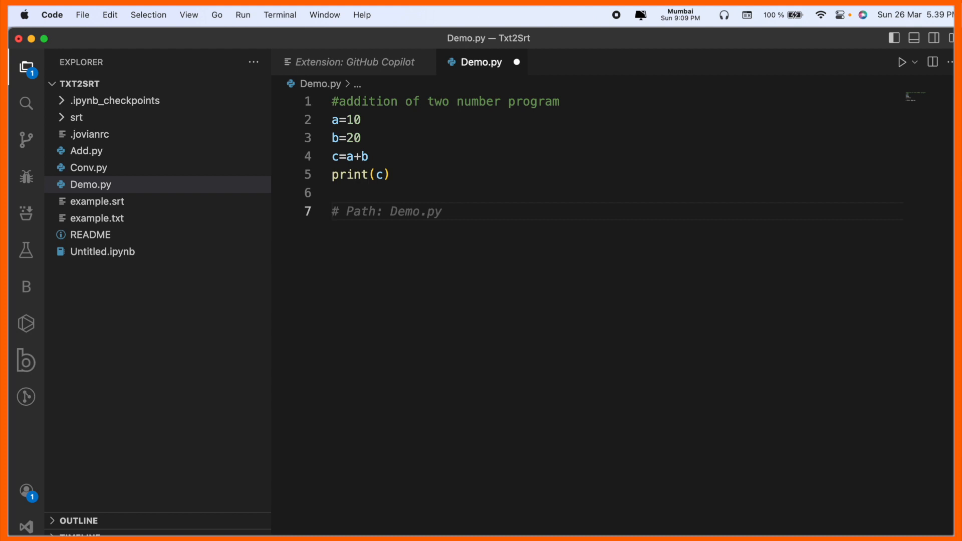
pyautogui.moveTo(610, 44)
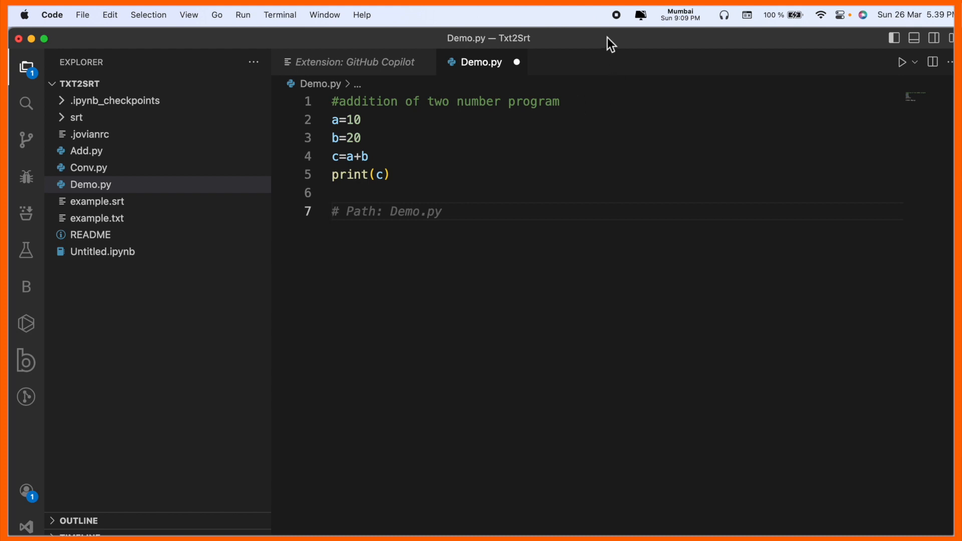